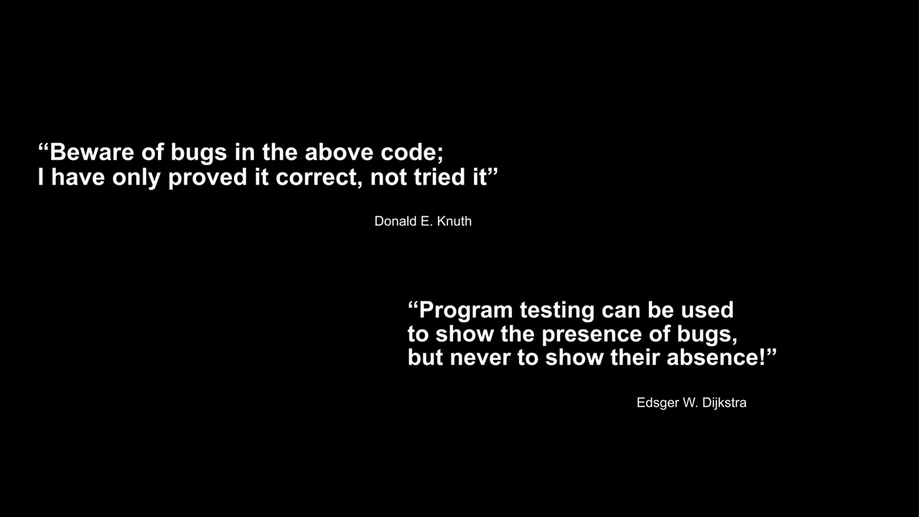
key(Right)
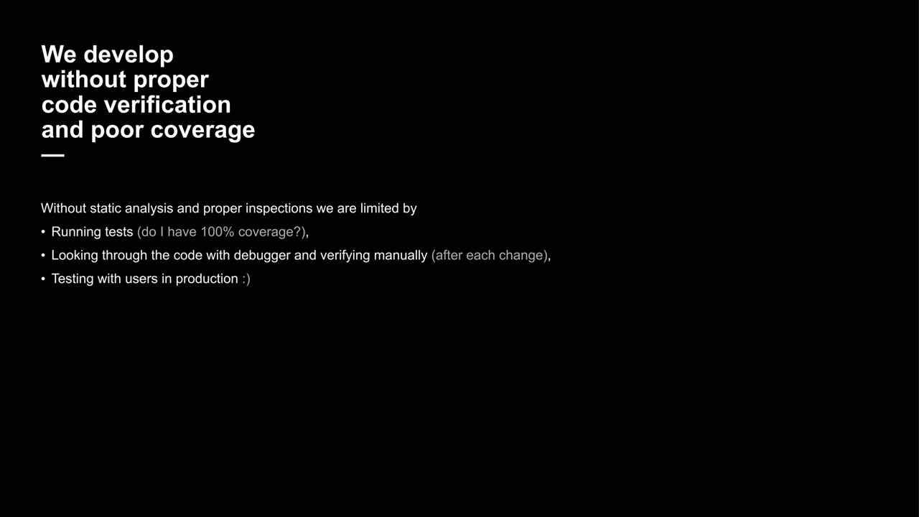